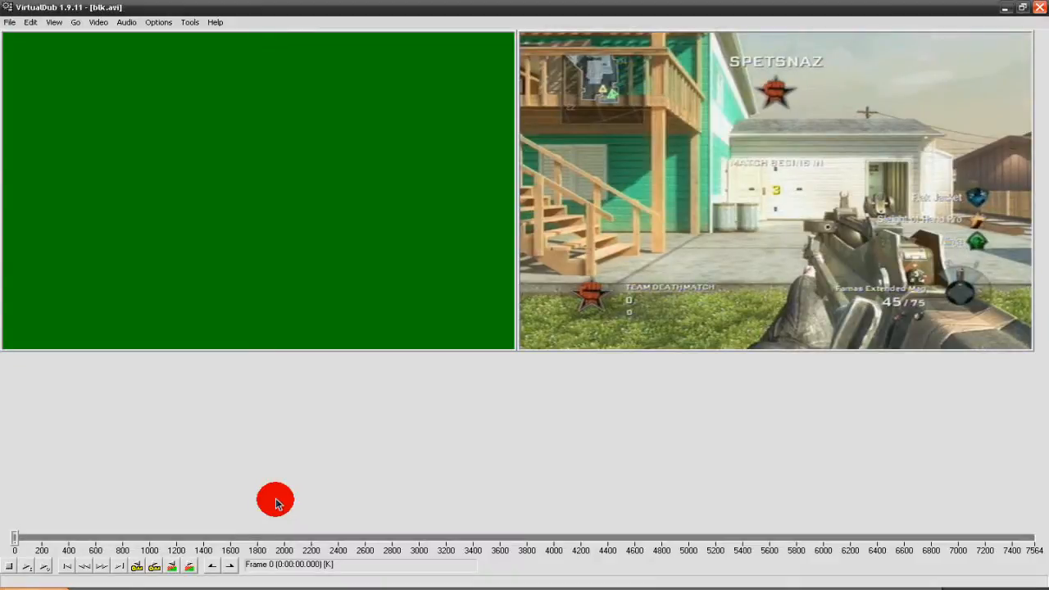
mouse_move(270, 462)
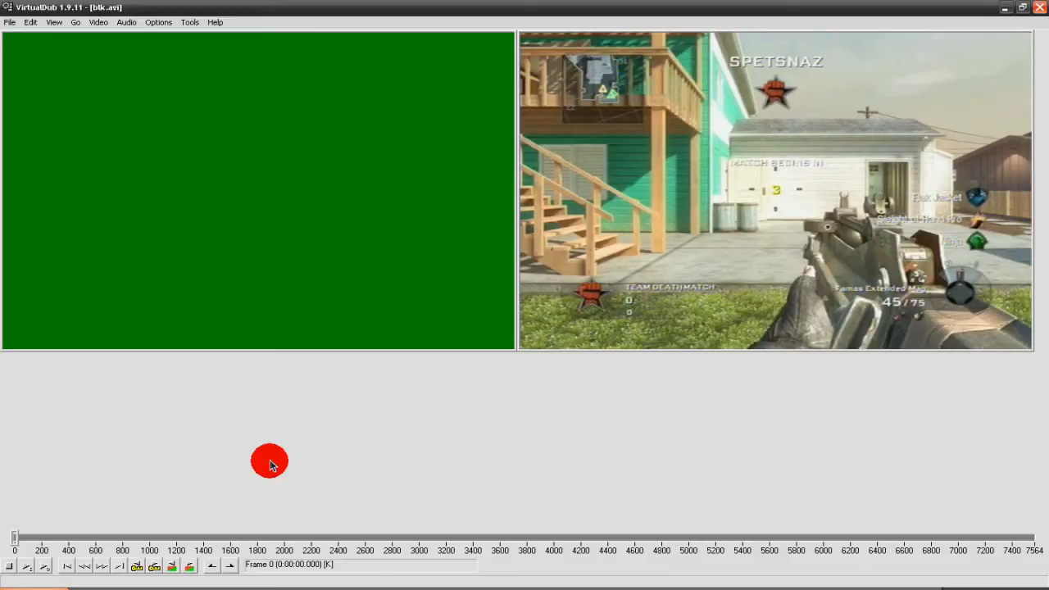
mouse_move(211, 367)
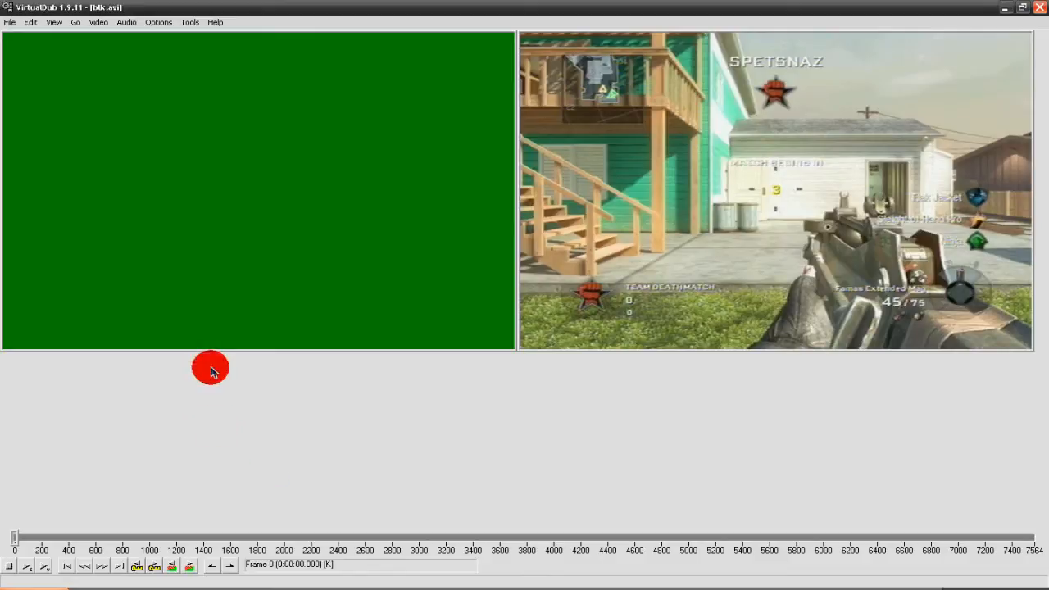
mouse_move(631, 240)
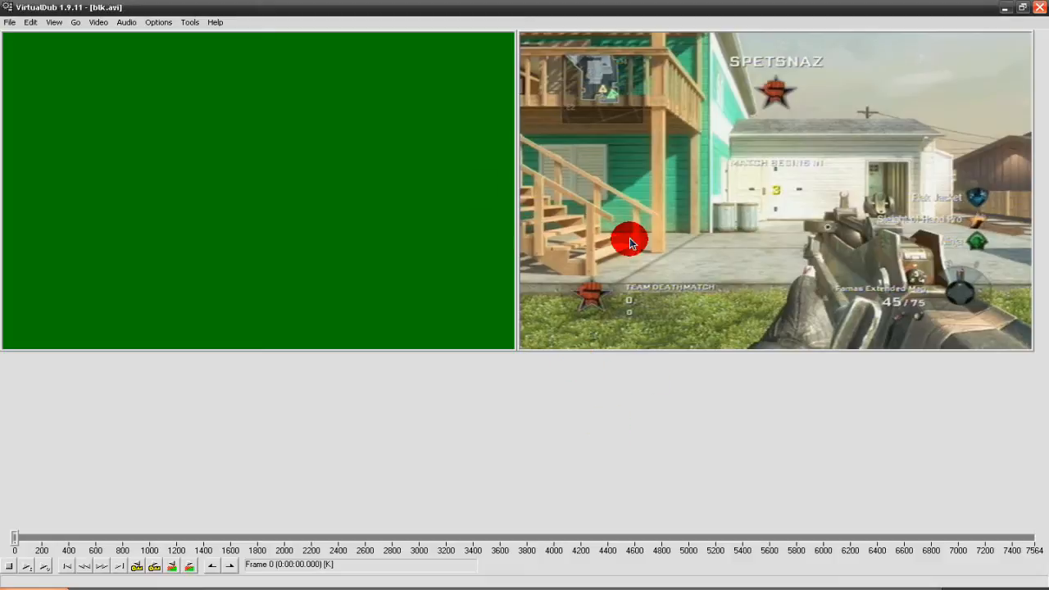
mouse_move(300, 385)
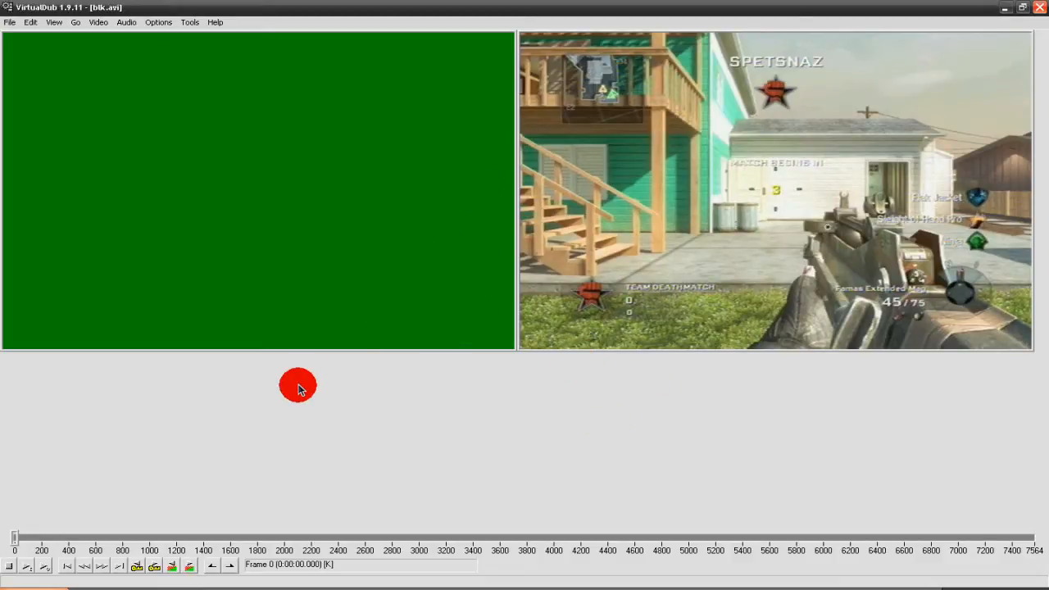
- Choose DivX 6.9.2 as the video compressor with its 720HD profile
left_click(97, 22)
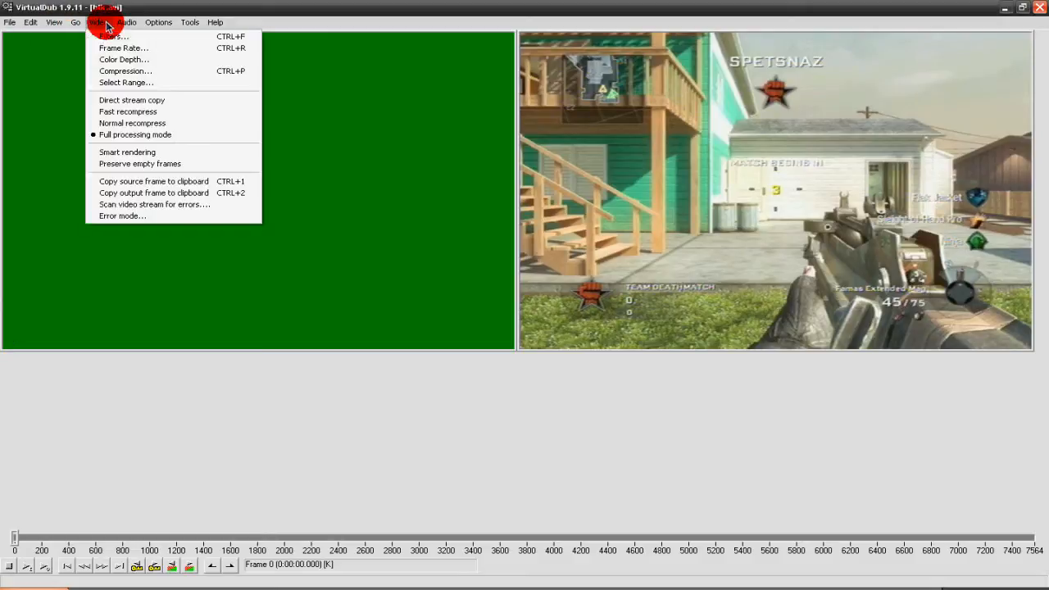
mouse_move(131, 73)
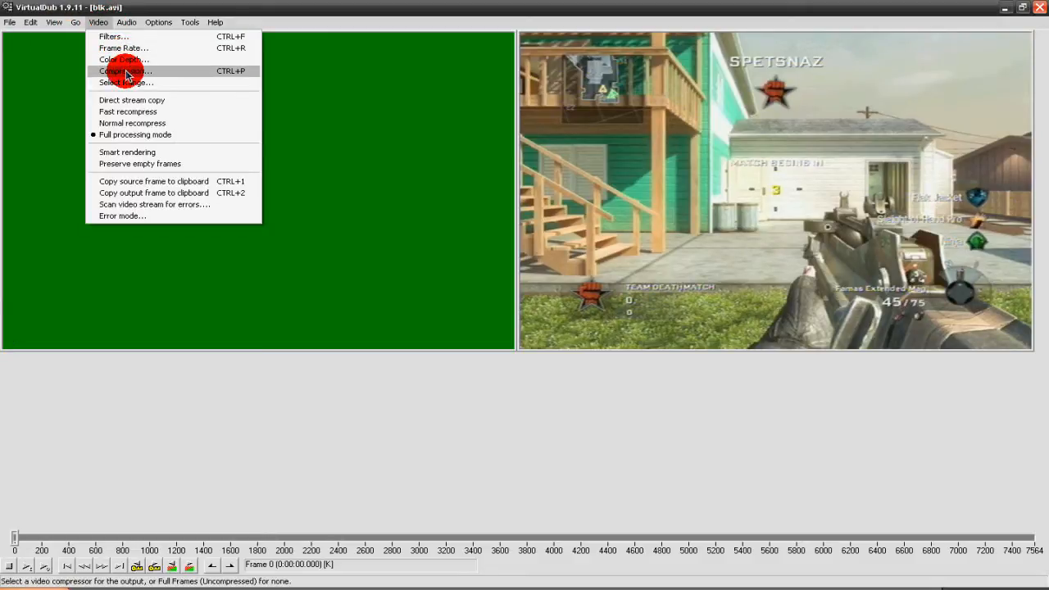
left_click(127, 76)
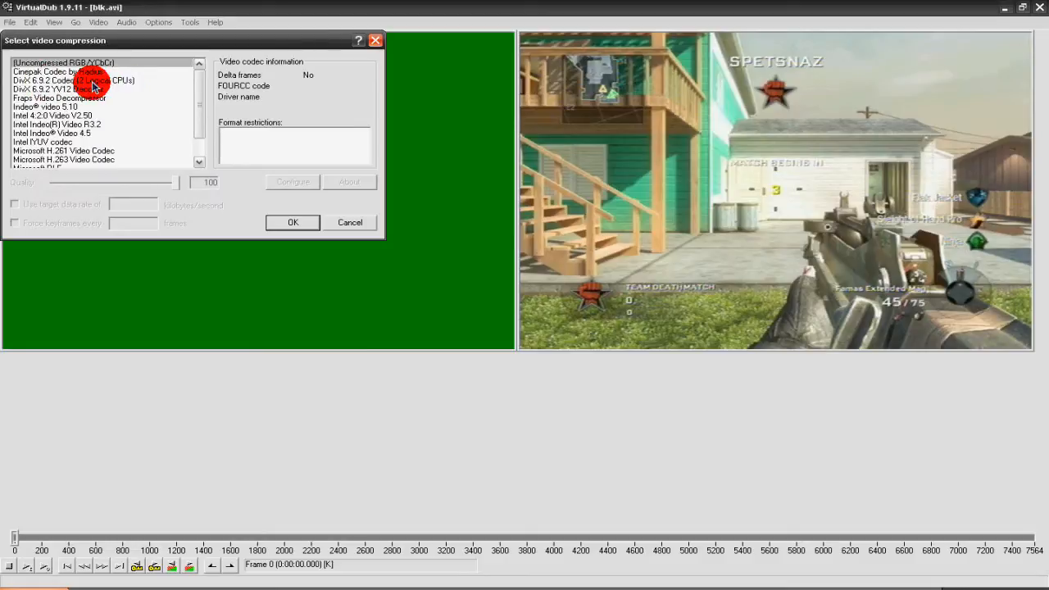
left_click(82, 81)
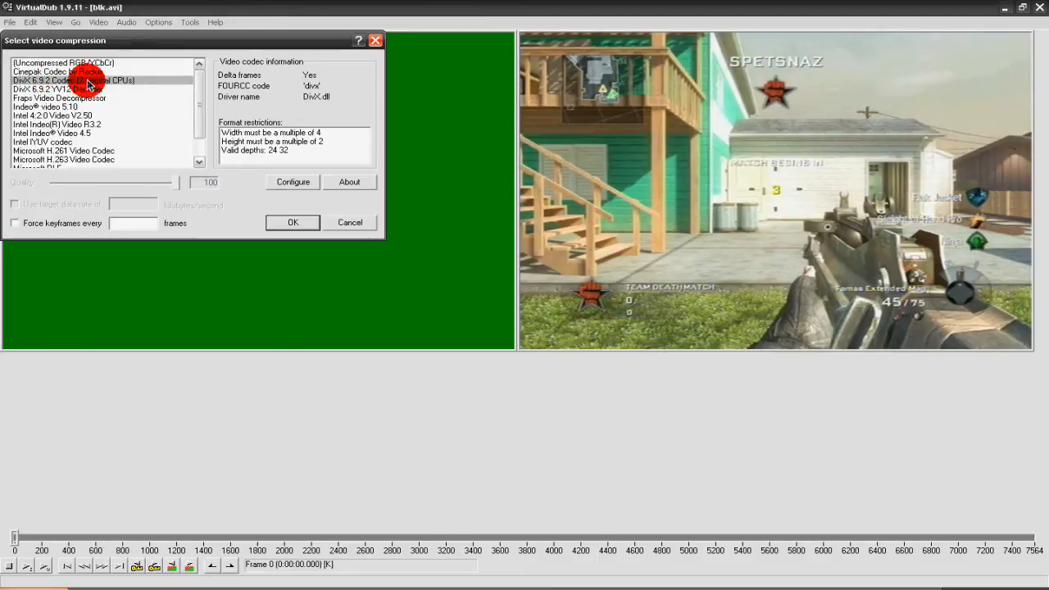
left_click(291, 182)
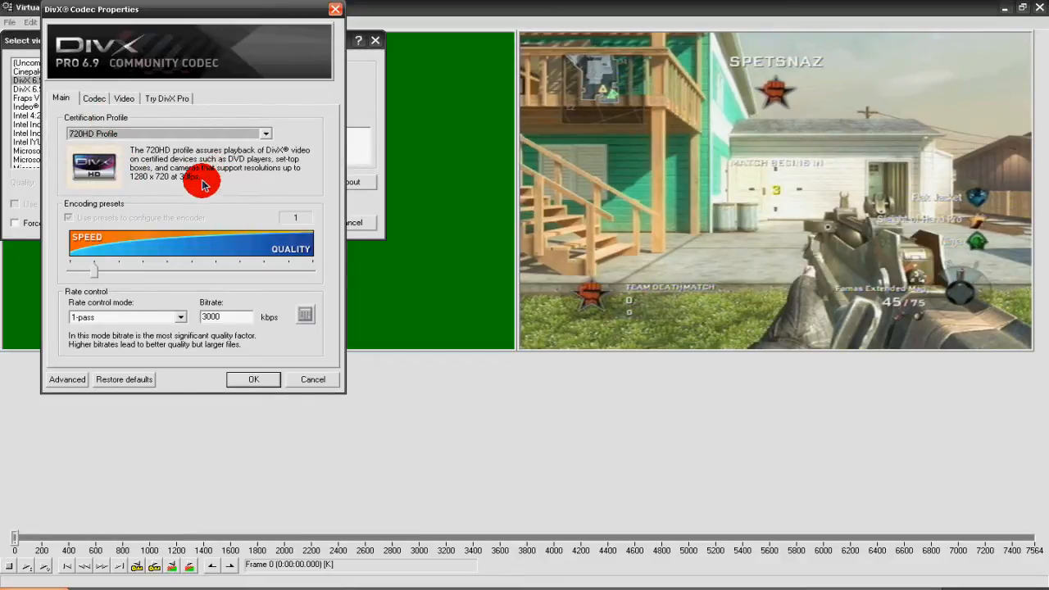
left_click(253, 379)
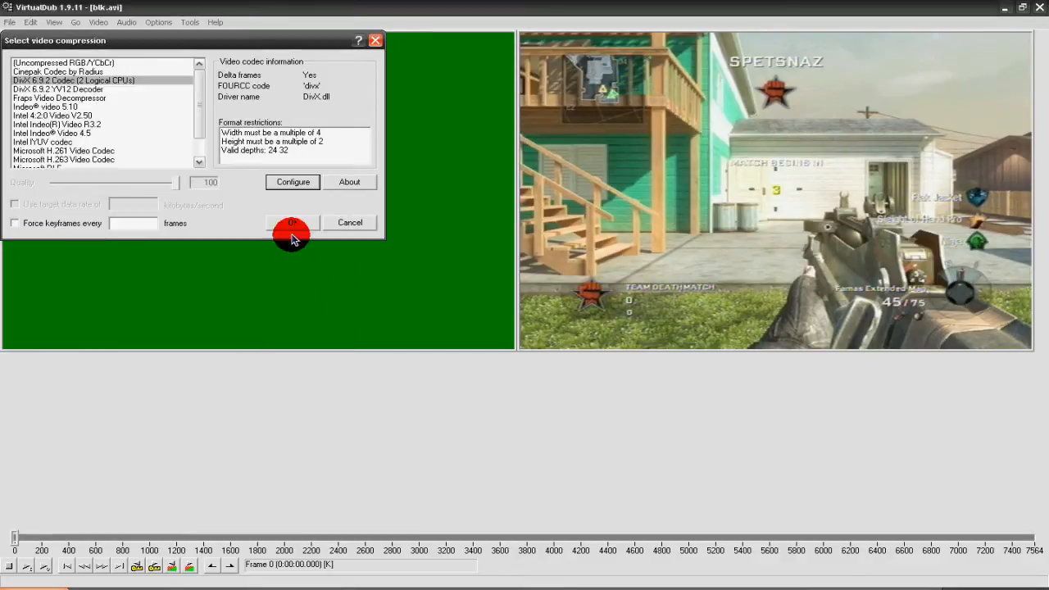
left_click(291, 222)
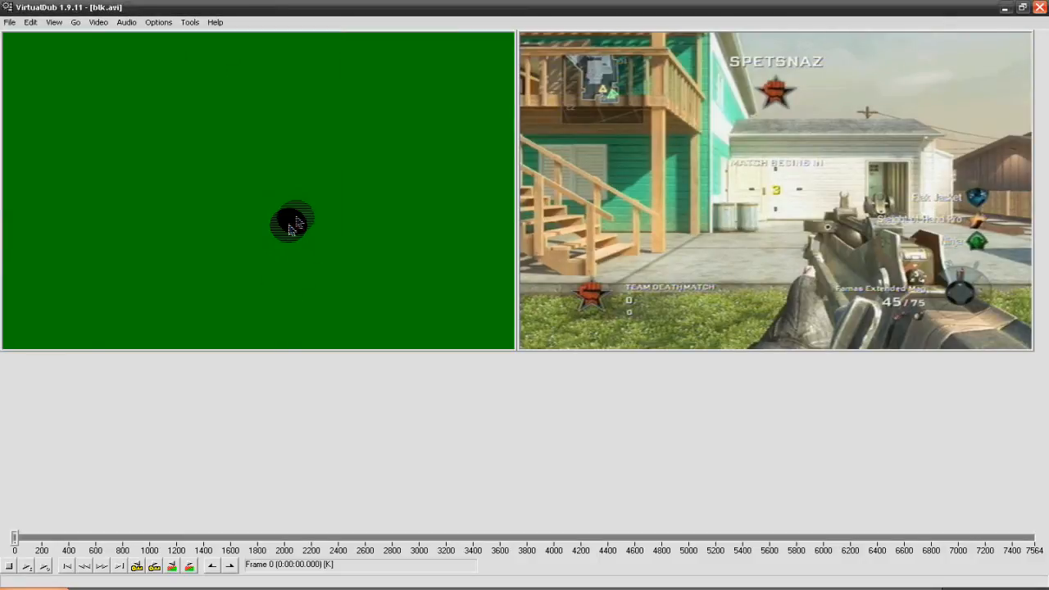
- Add a deinterlace filter using Yadif and keeping the top field, at 702x468
left_click(99, 23)
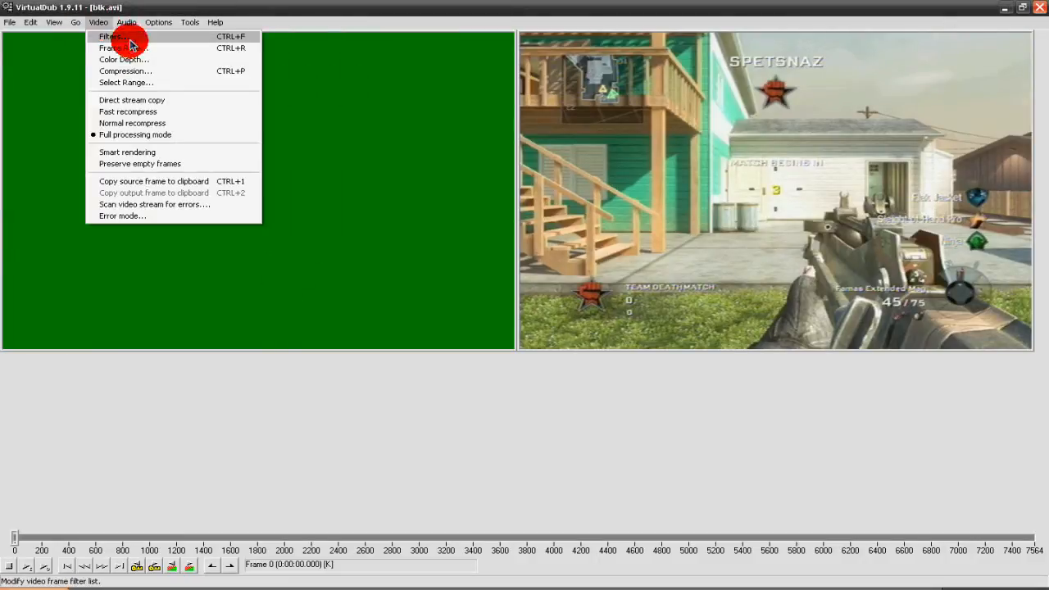
left_click(111, 38)
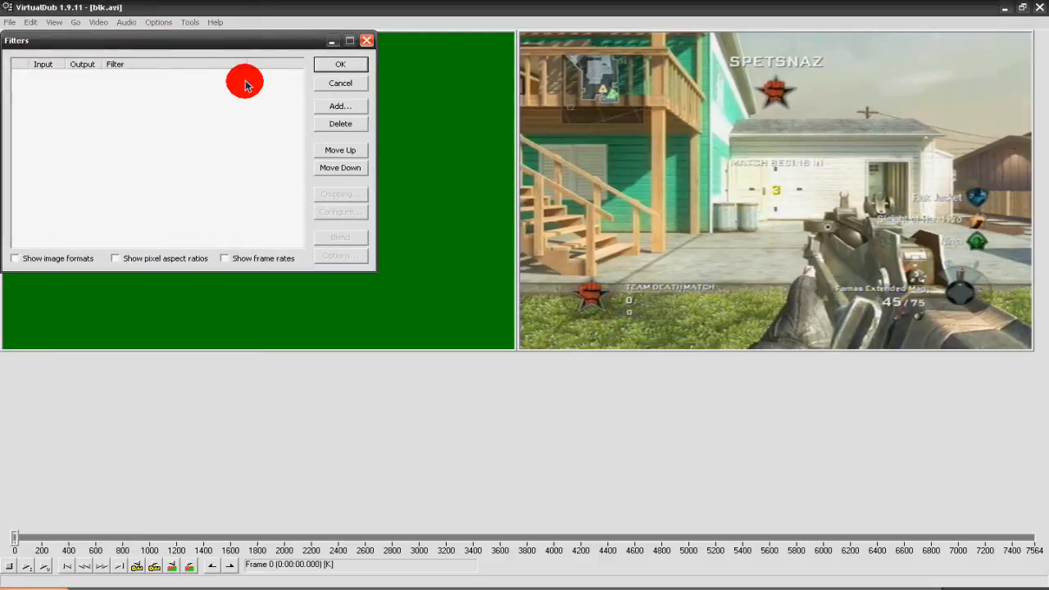
left_click(340, 105)
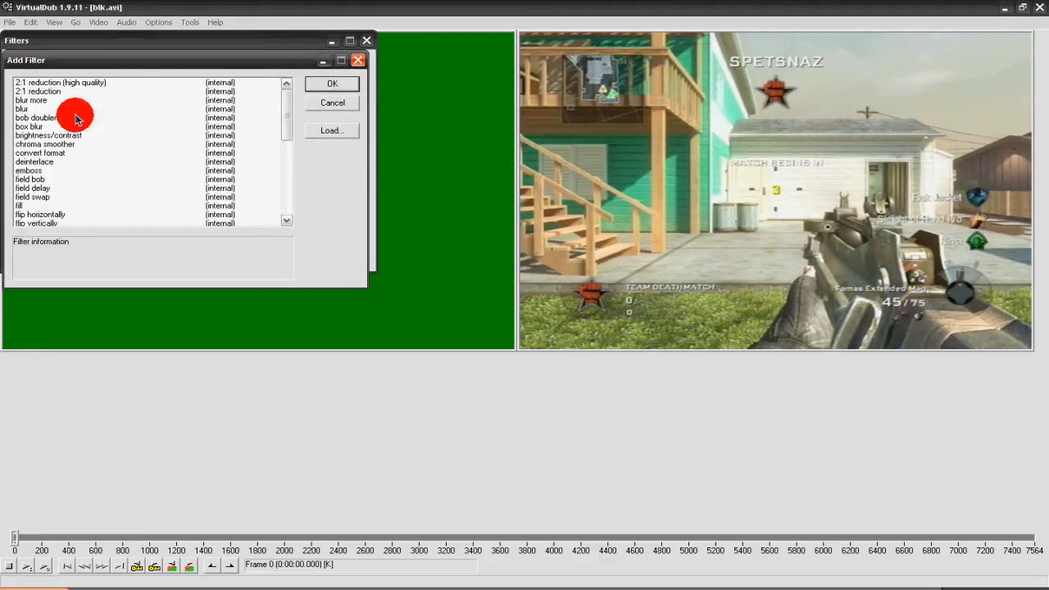
mouse_move(74, 162)
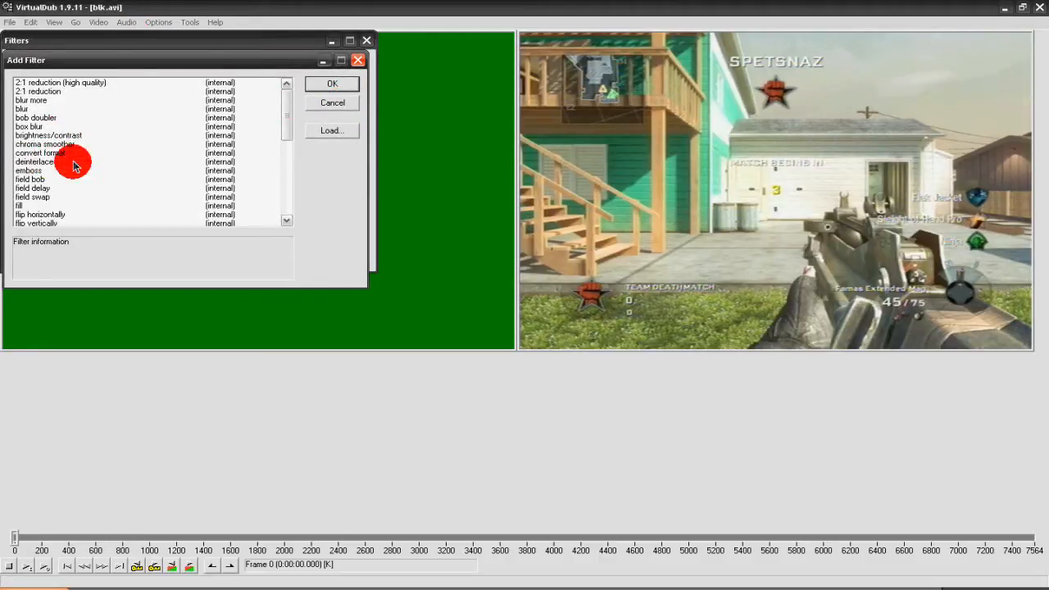
left_click(34, 162)
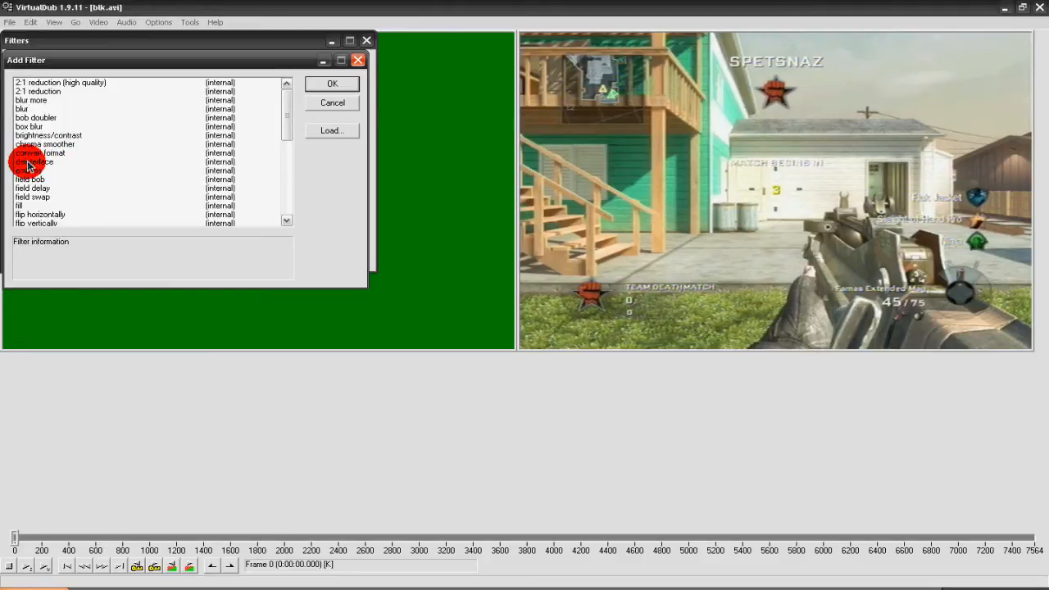
left_click(34, 161)
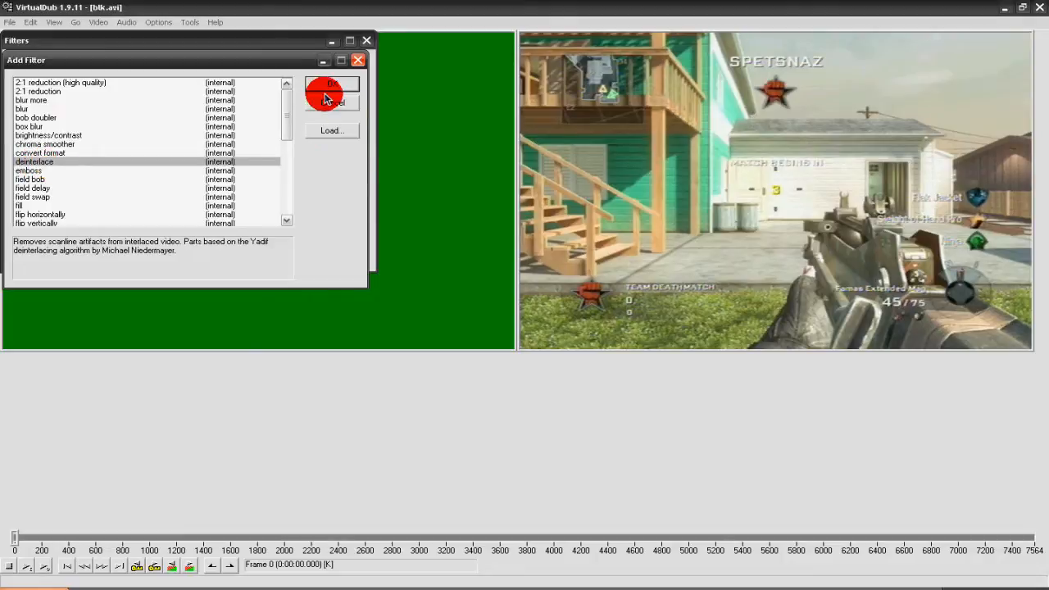
left_click(330, 90)
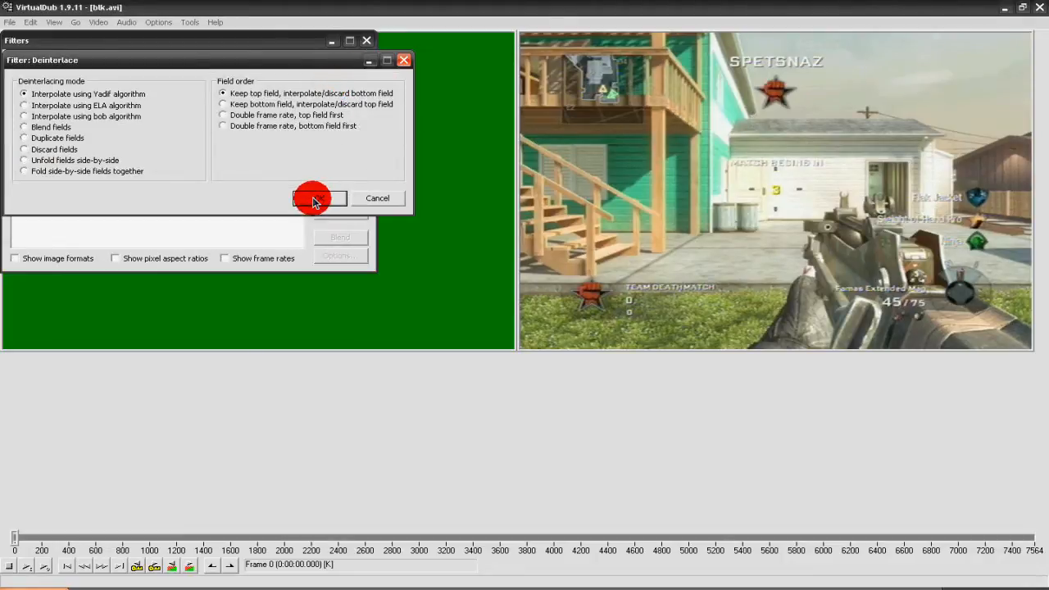
left_click(318, 197)
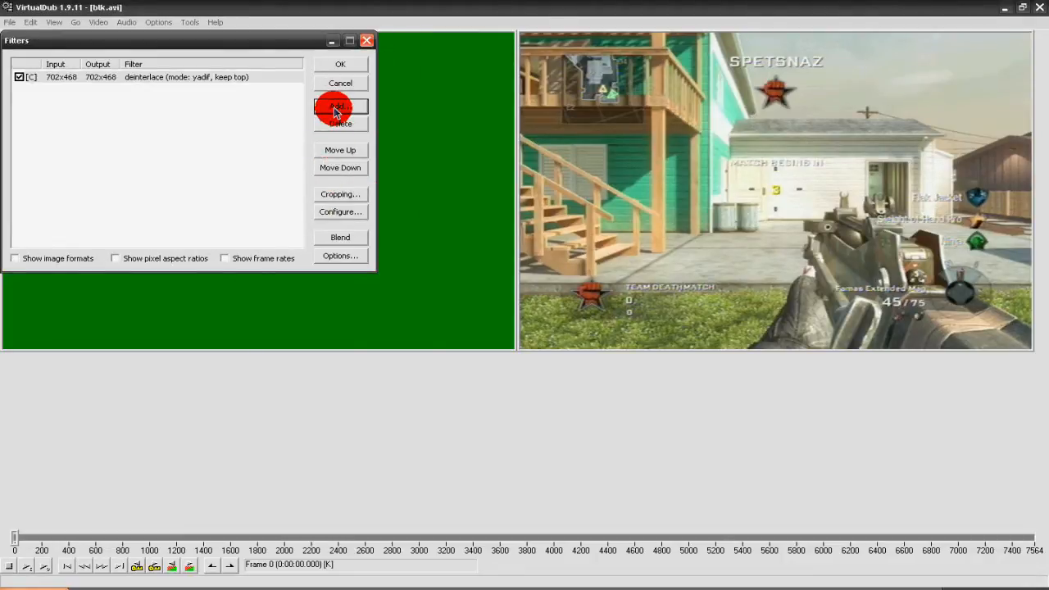
- Add a null transform filter cropping 1 pixel per edge for 700x466 output
left_click(340, 106)
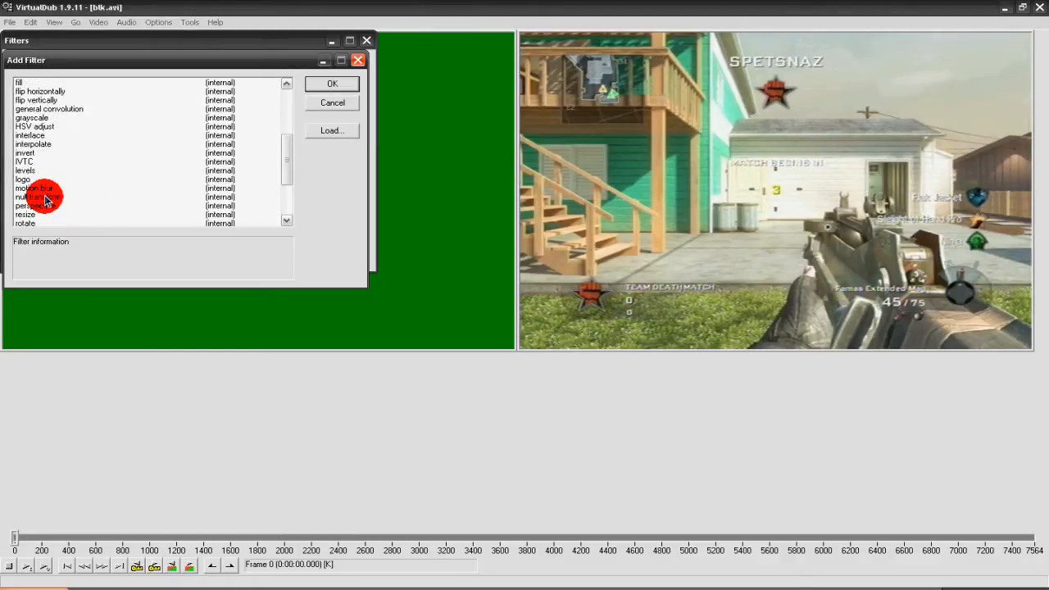
left_click(331, 83)
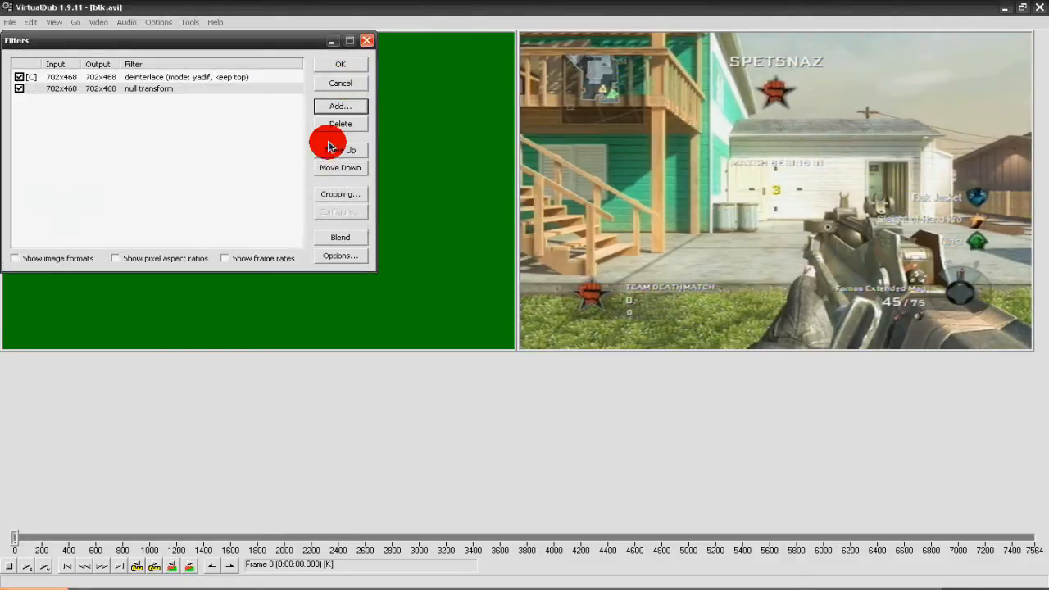
left_click(156, 89)
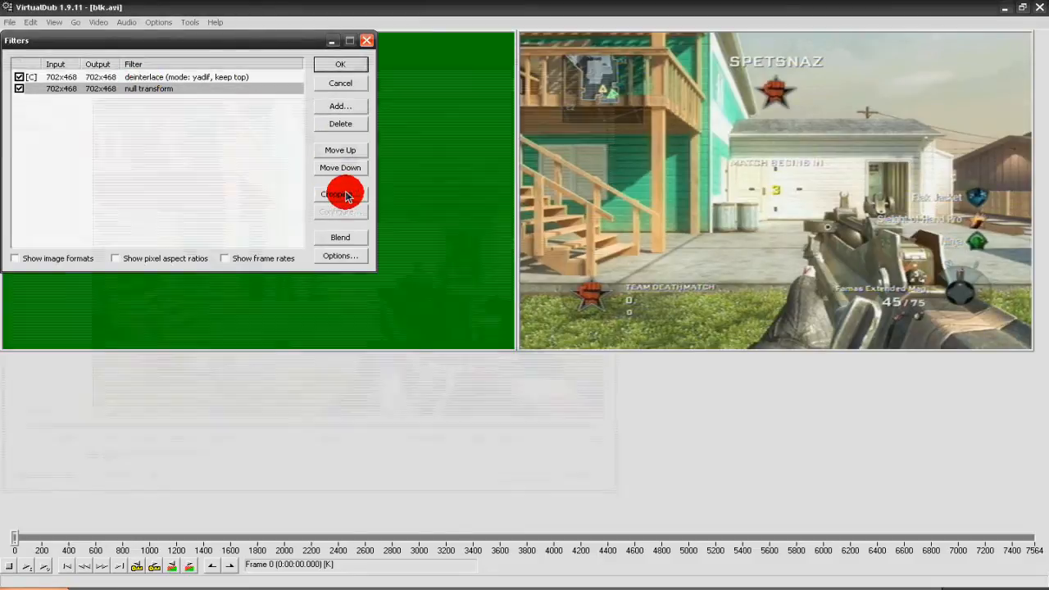
left_click(340, 194)
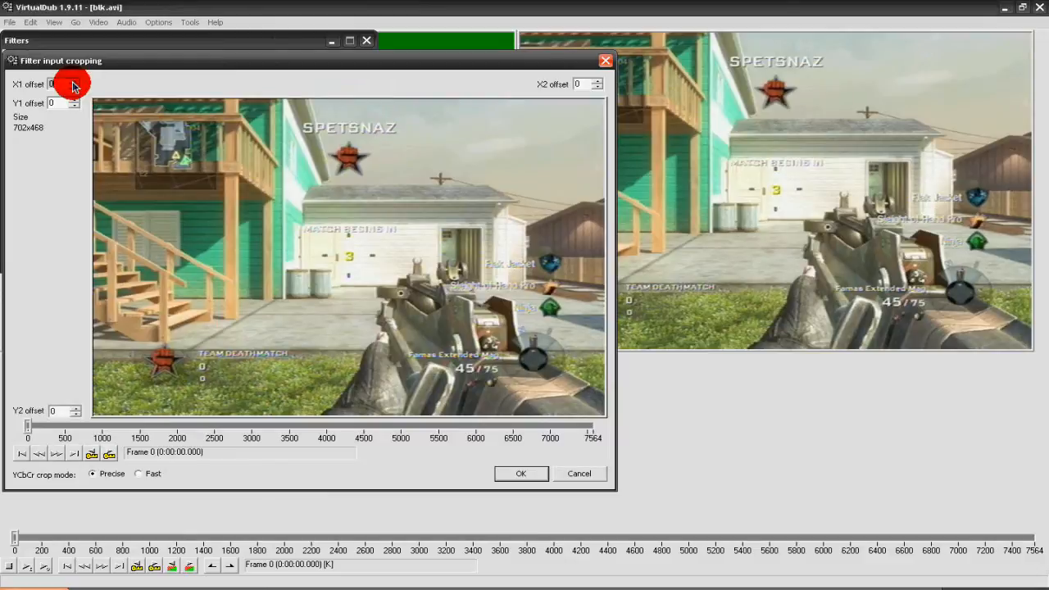
left_click(75, 82)
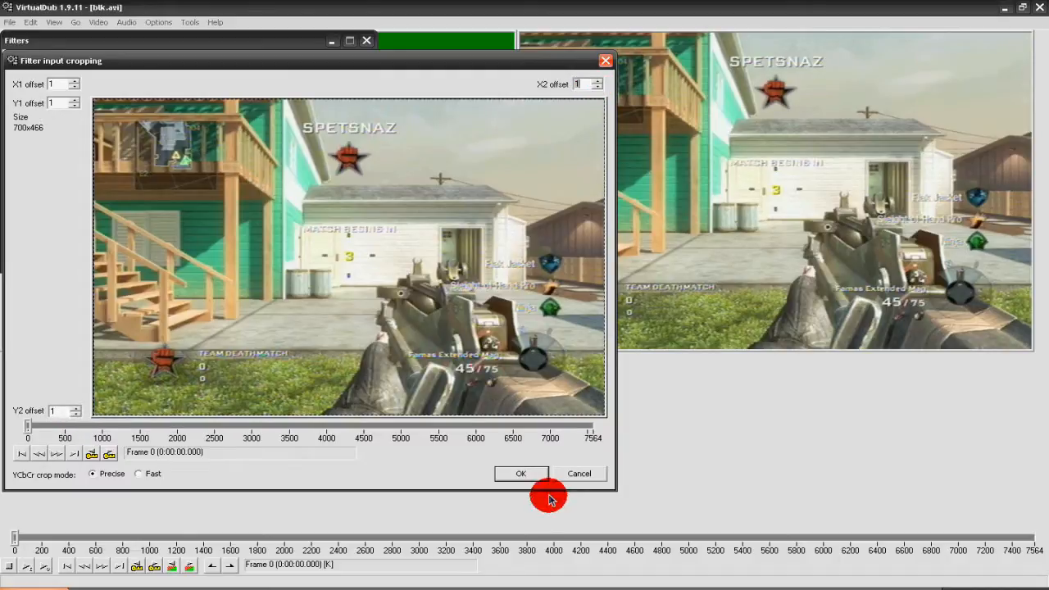
left_click(520, 473)
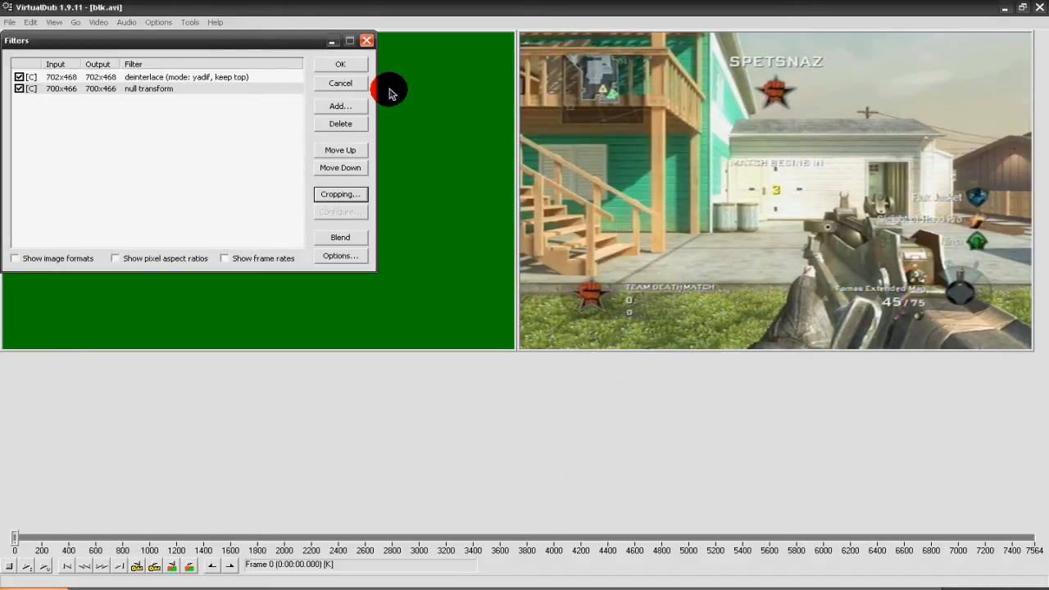
- Add a resize filter with an absolute new size of 1280 x 720
left_click(340, 105)
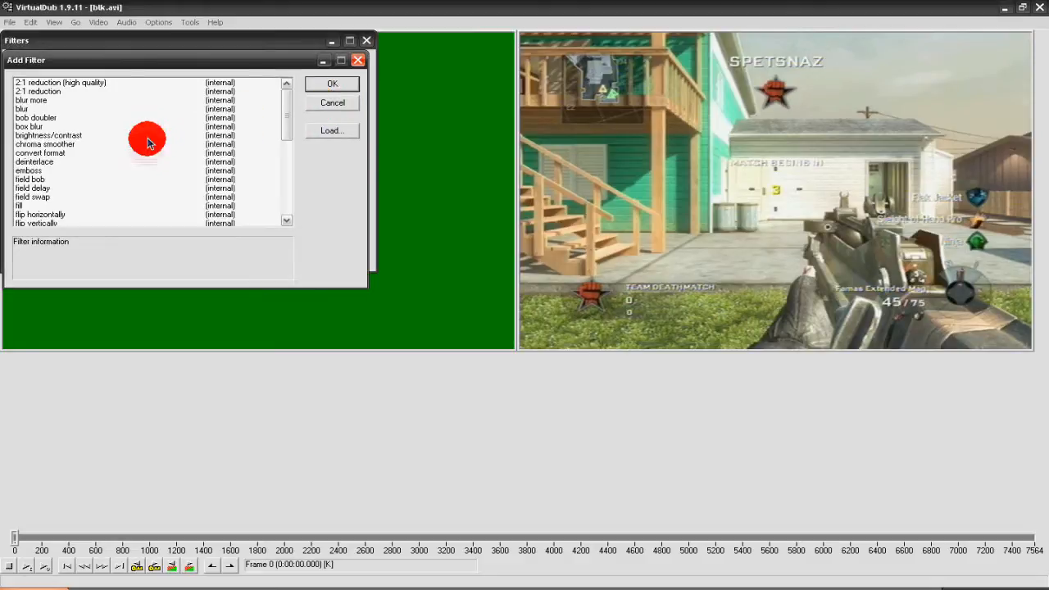
scroll("down", 3)
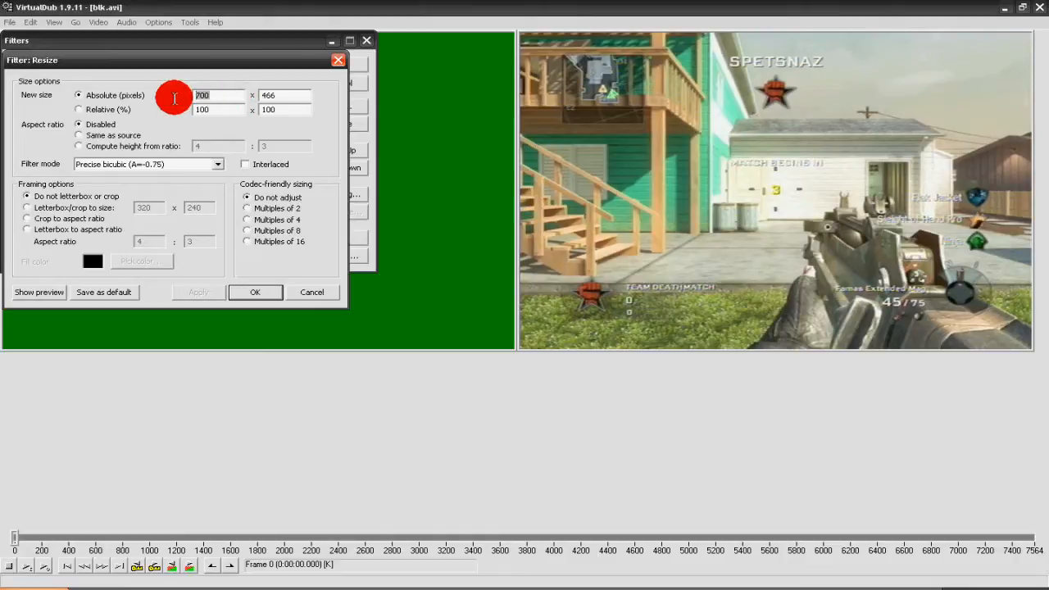
type("128")
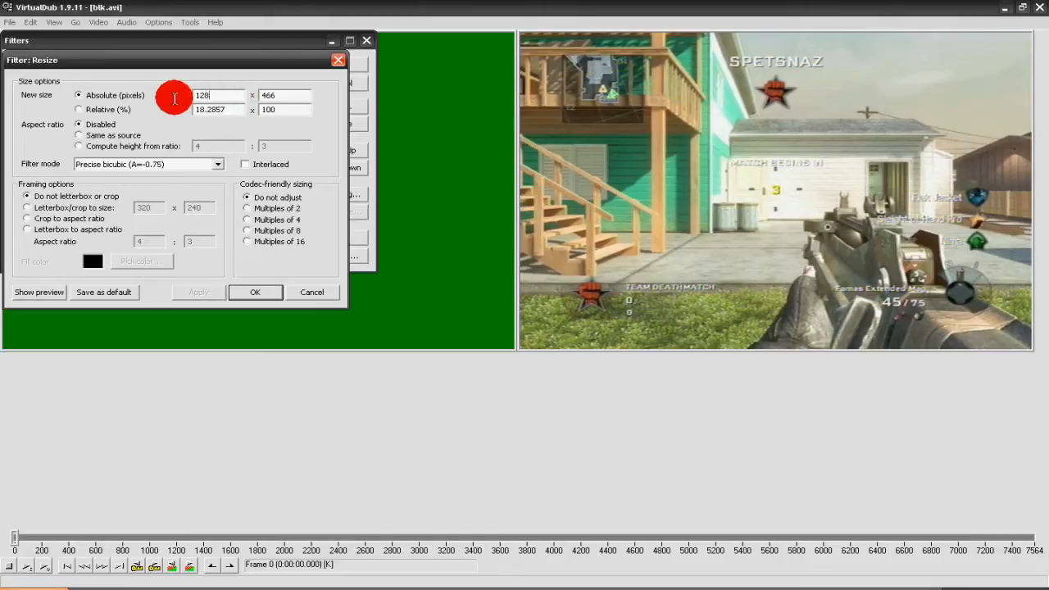
type("1280")
left_click(284, 95)
type("7")
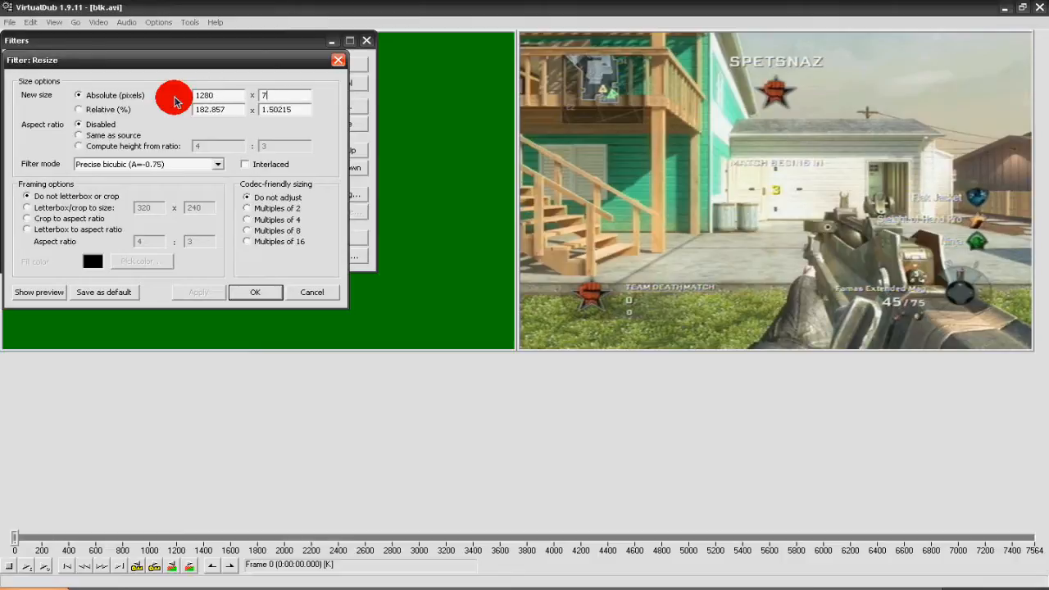
type("20")
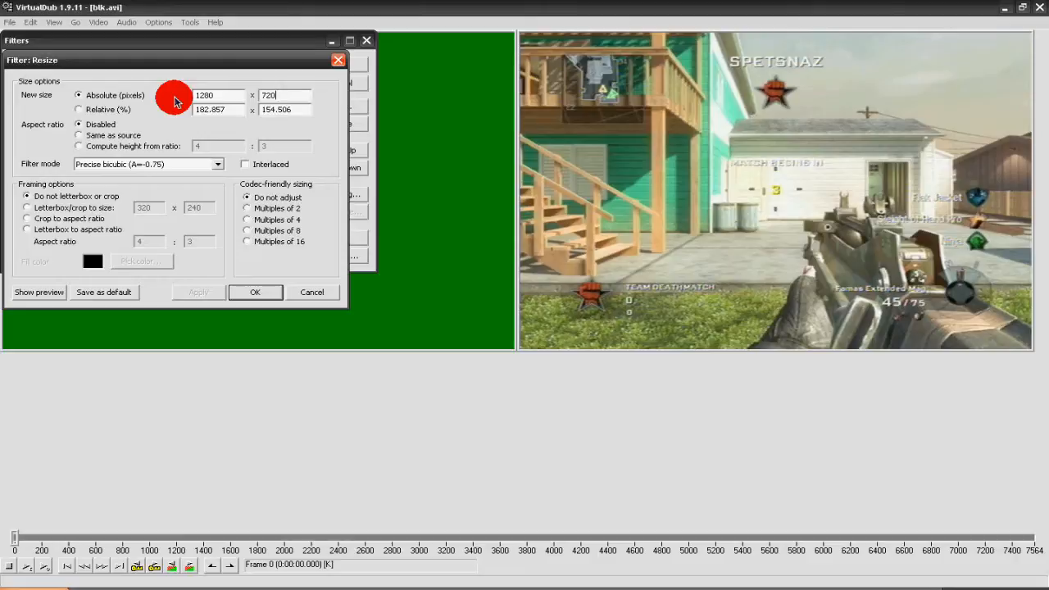
left_click(254, 292)
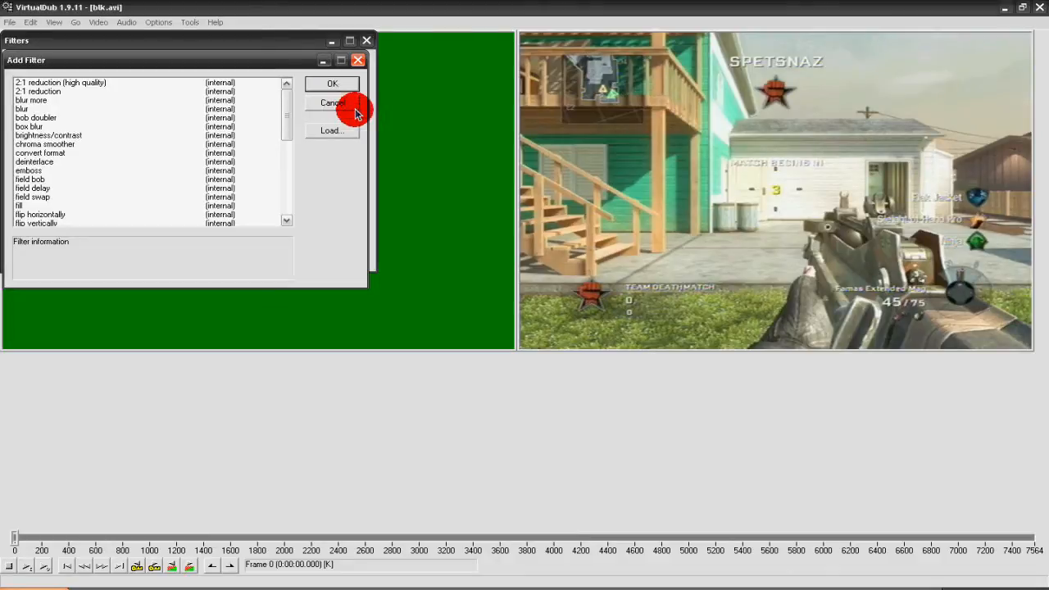
mouse_move(97, 181)
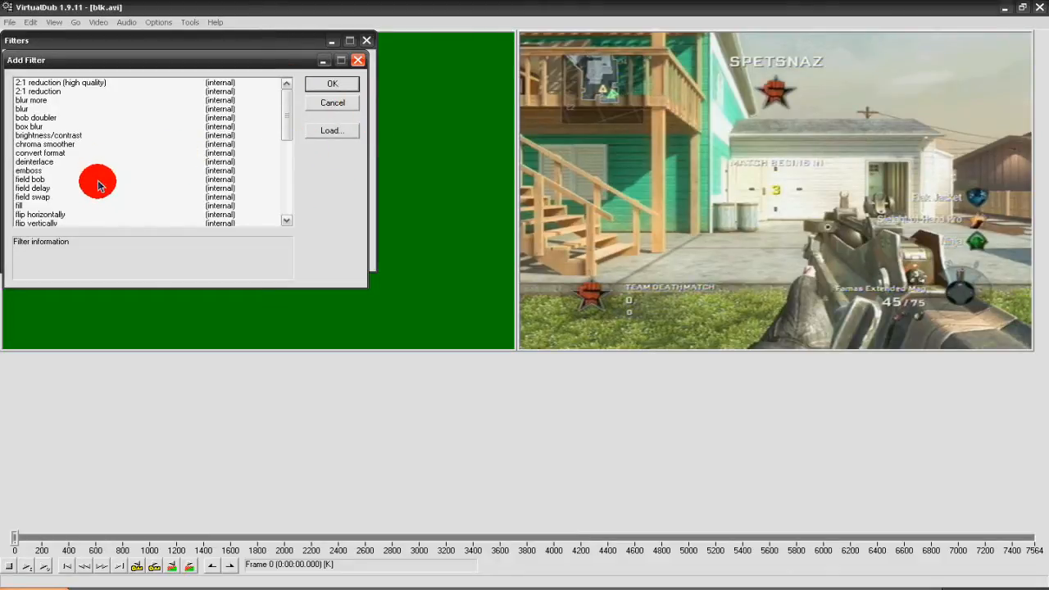
- Add a sharpen filter with strength 40 after the resize filter
scroll("down", 3)
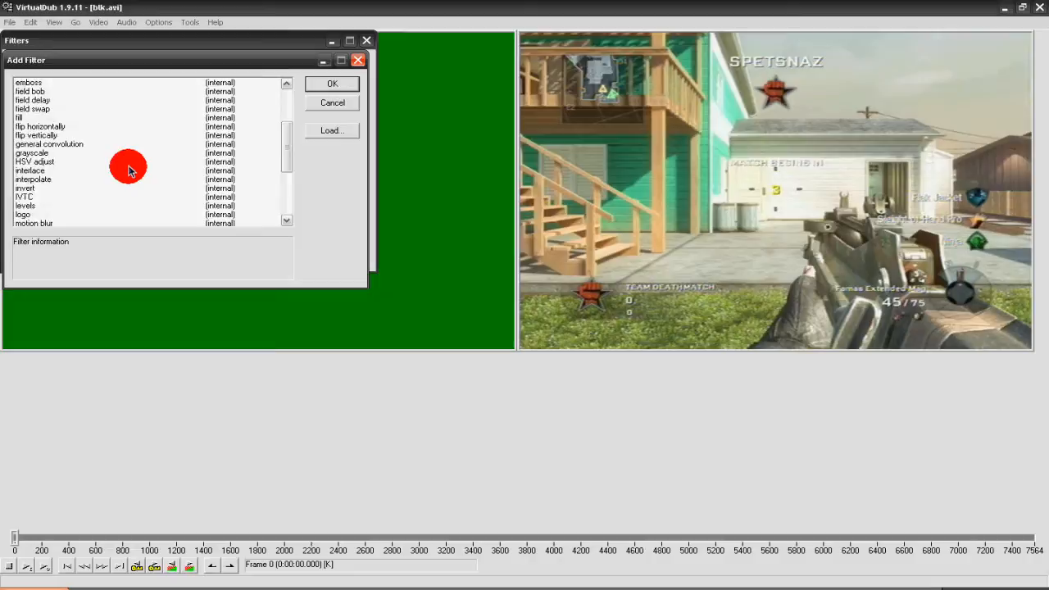
scroll("down", 3)
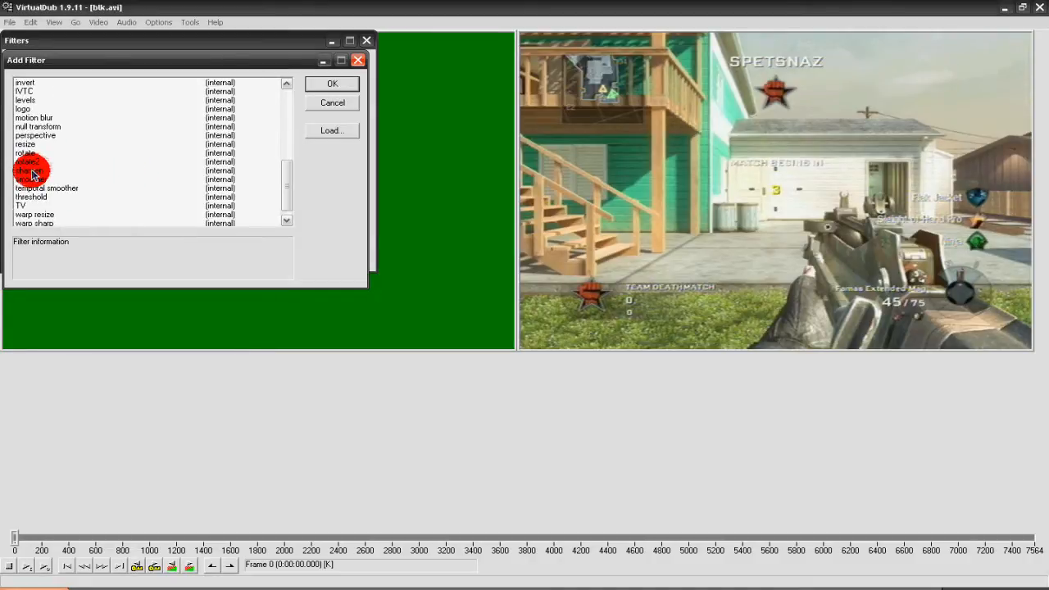
left_click(29, 171)
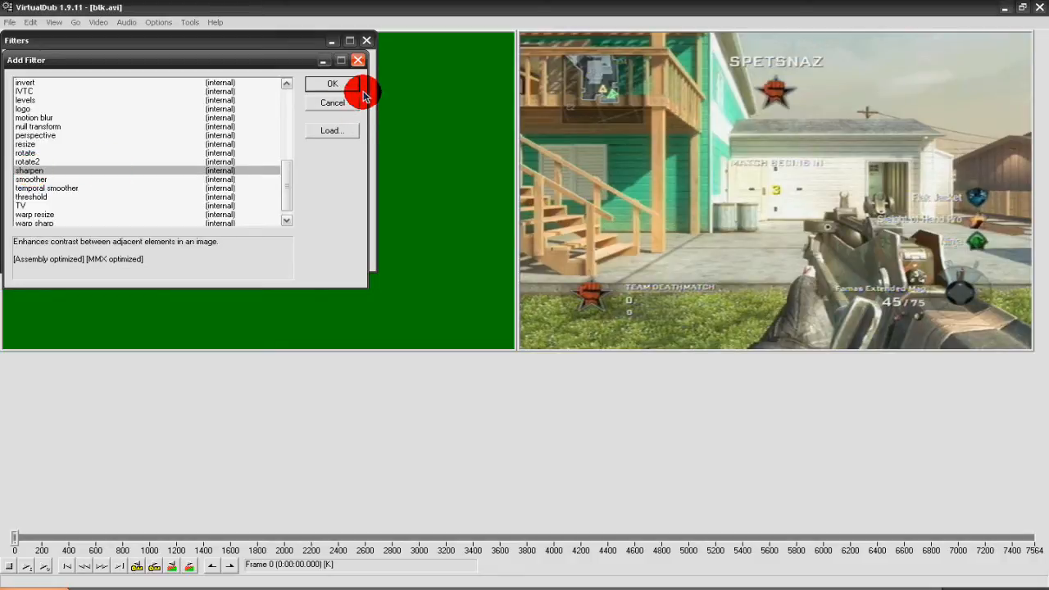
left_click(331, 82)
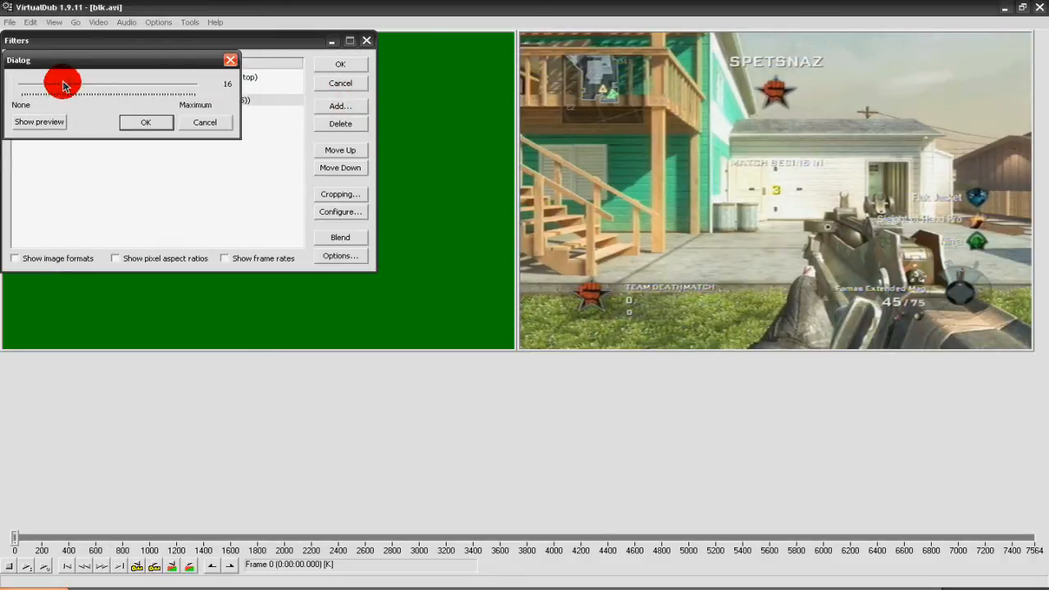
left_click_drag(61, 84, 149, 84)
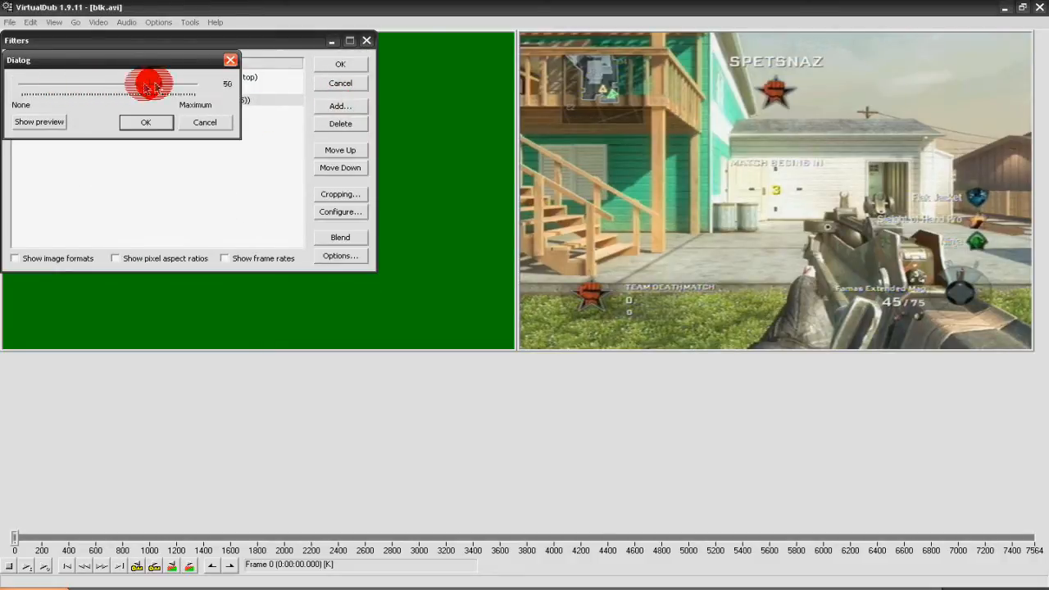
left_click_drag(152, 86, 136, 86)
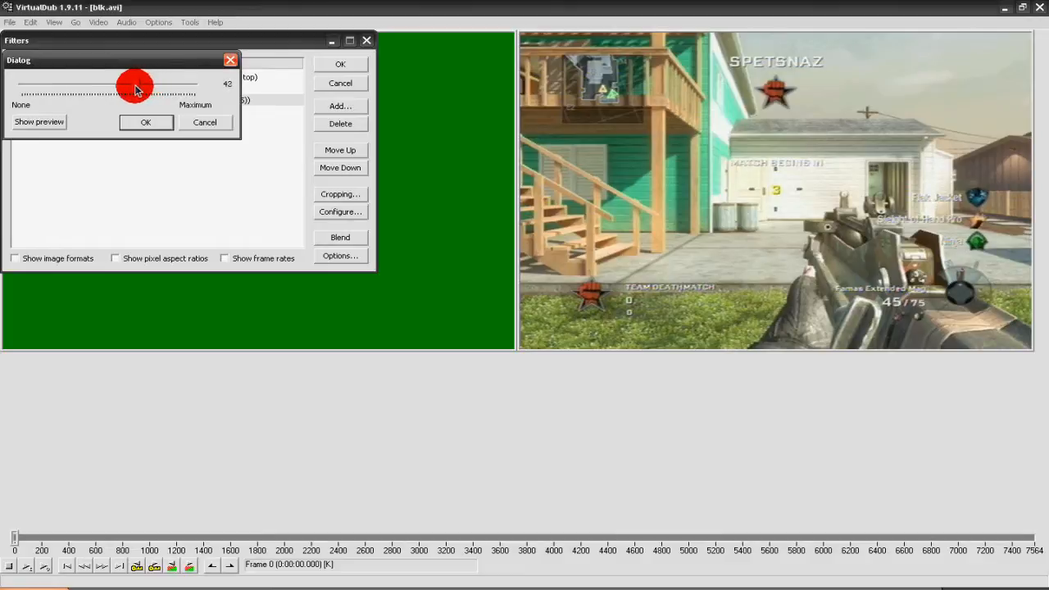
left_click_drag(131, 85, 139, 85)
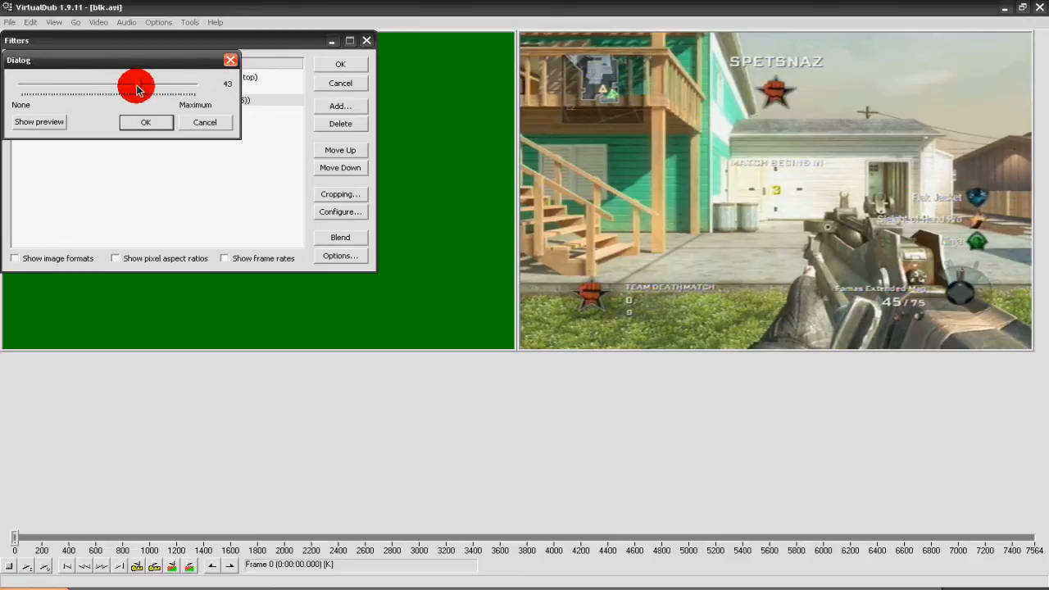
left_click(145, 121)
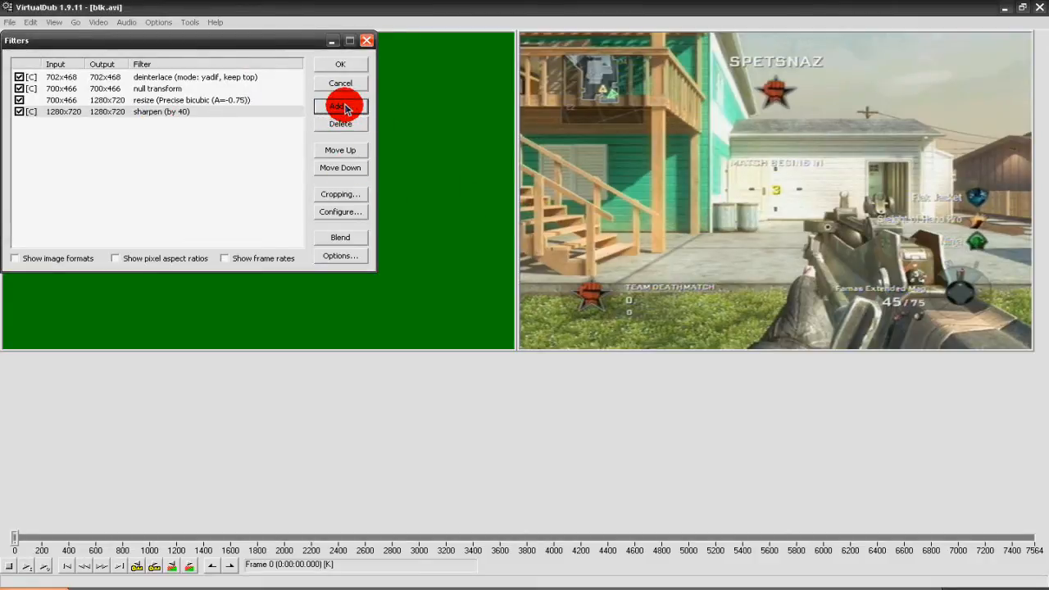
- Load the gradation.vdf plugin into the add-filter list
left_click(340, 105)
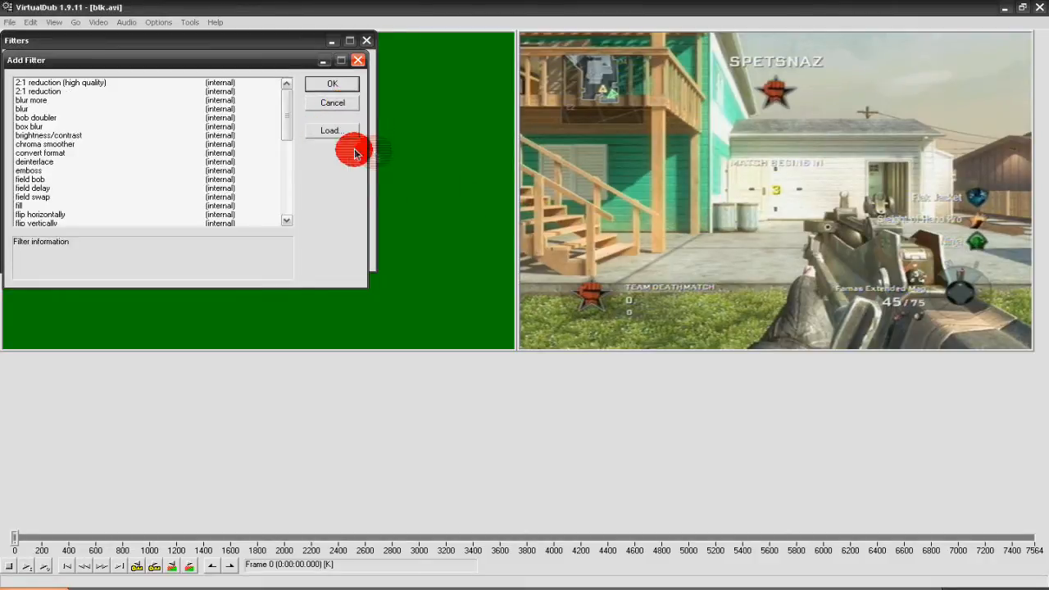
left_click(329, 131)
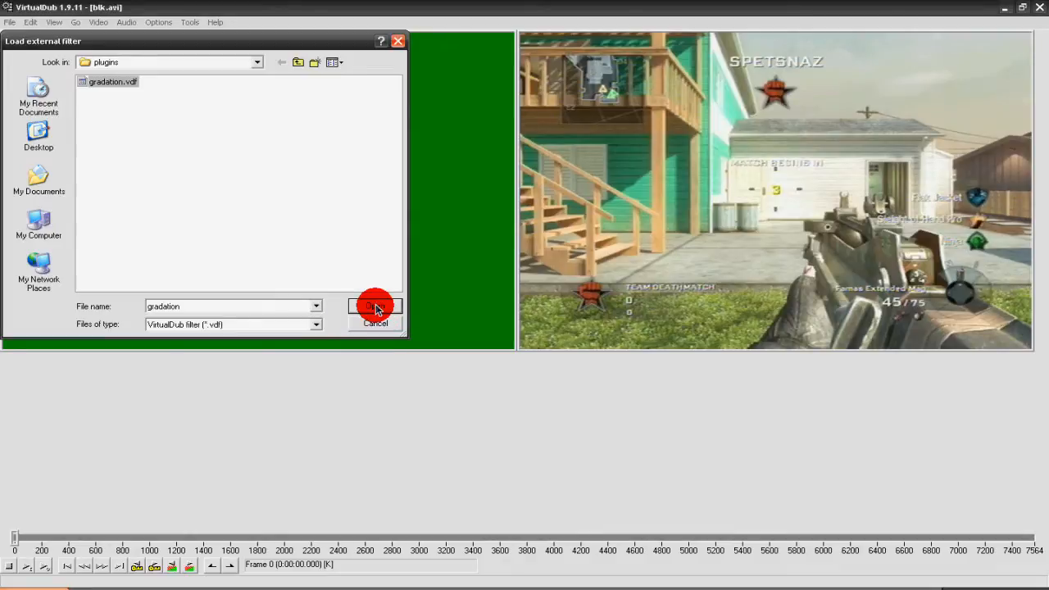
left_click(374, 307)
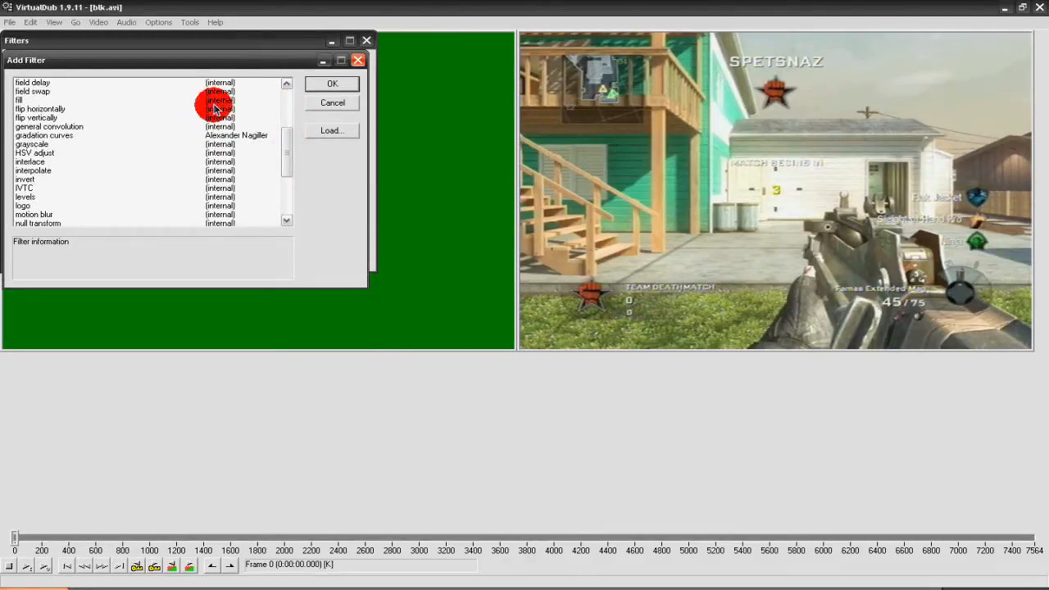
mouse_move(234, 137)
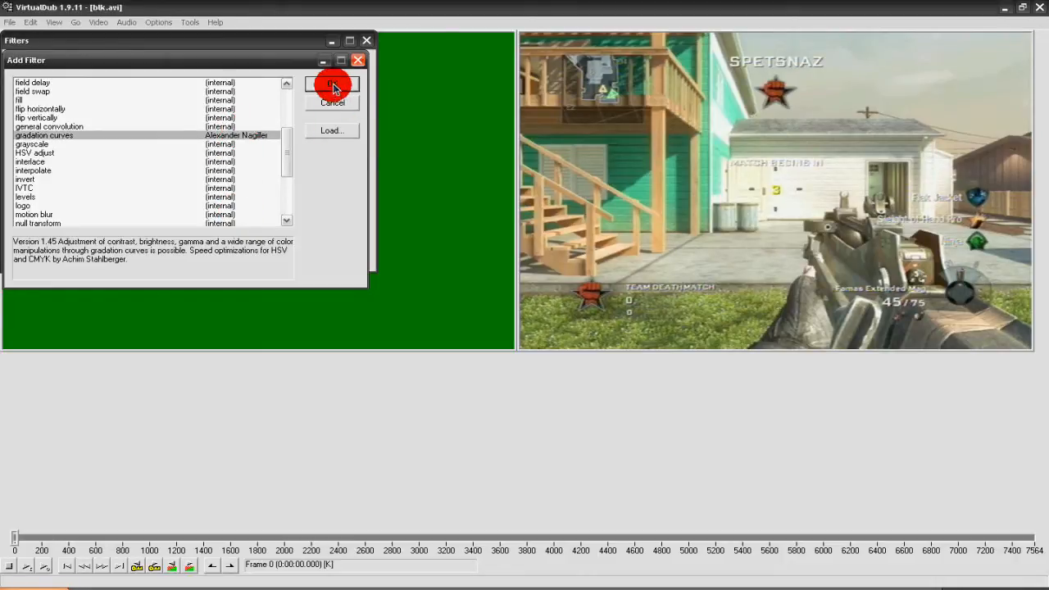
- Add gradation curves with an upward-bowed brightening RGB curve and accept the five-filter chain
left_click(330, 85)
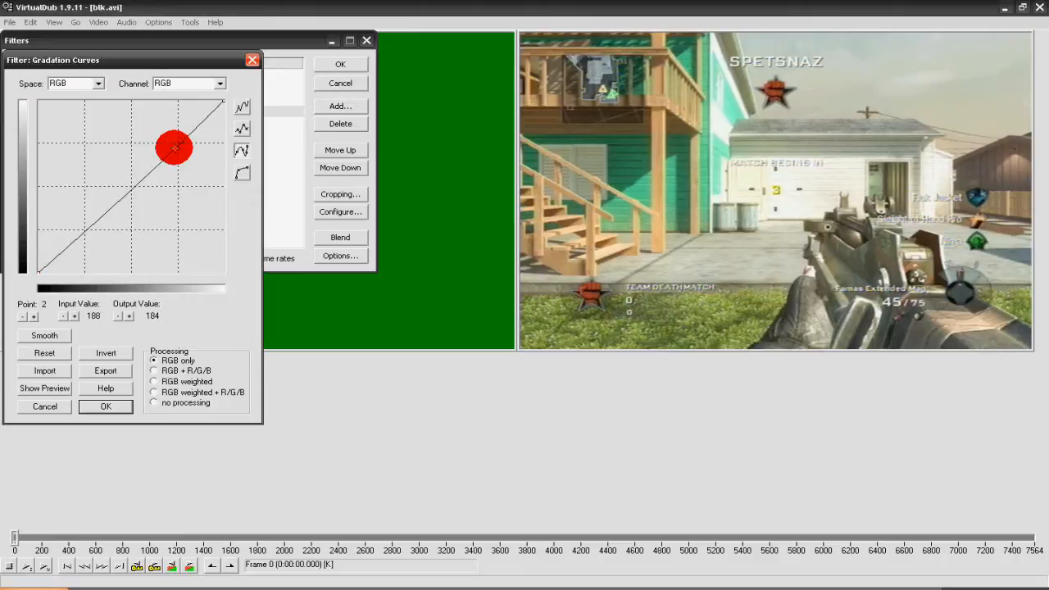
left_click_drag(174, 147, 80, 214)
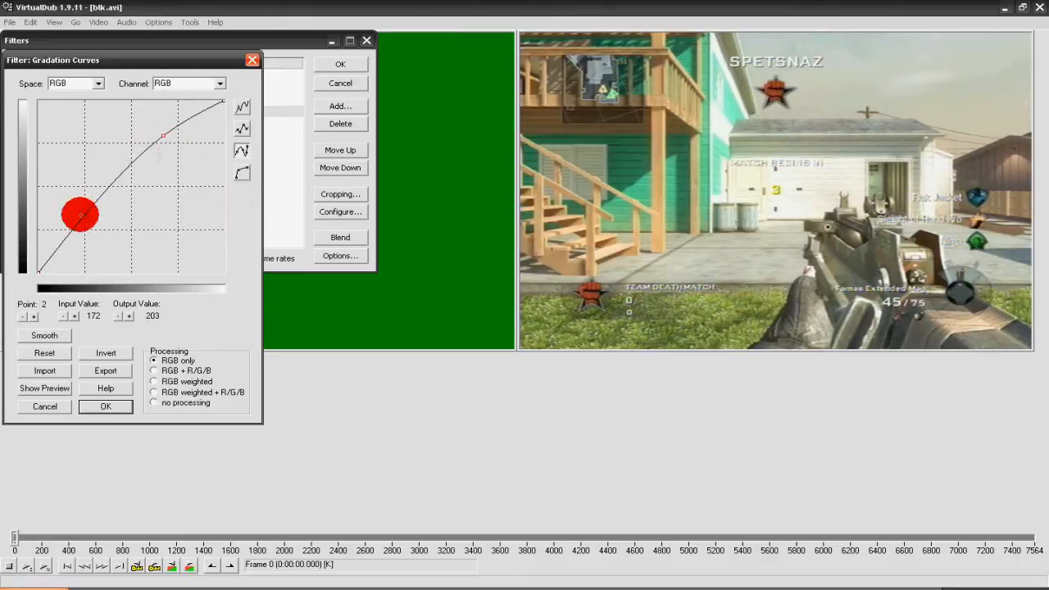
left_click_drag(81, 214, 88, 243)
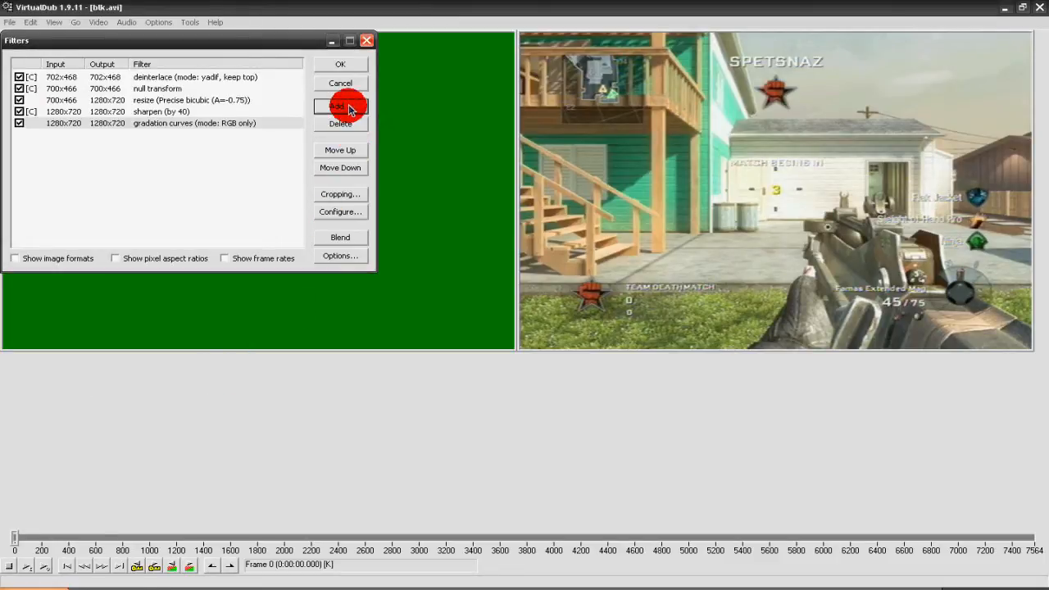
left_click(340, 105)
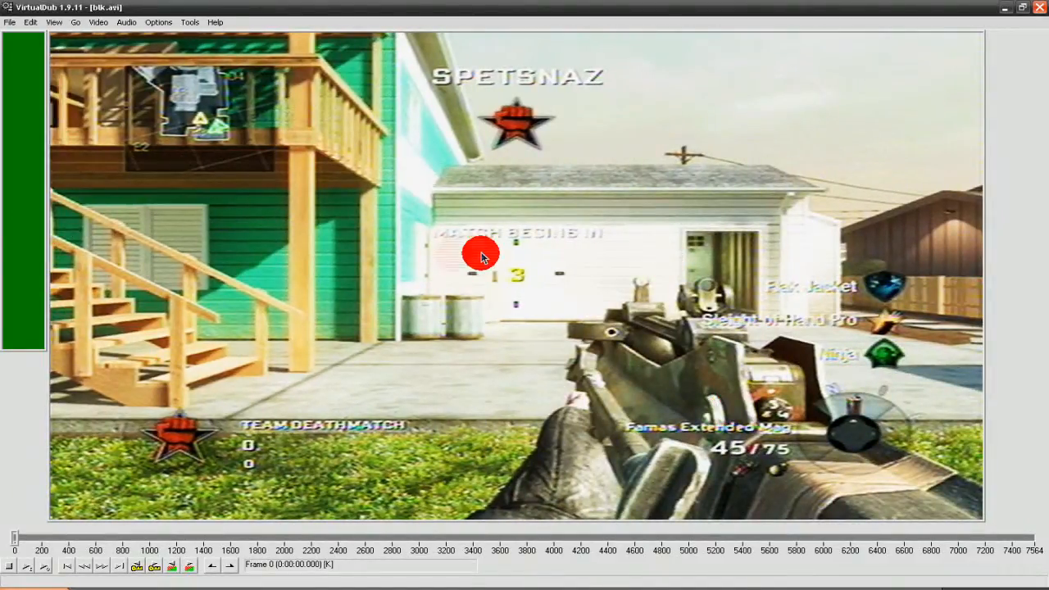
mouse_move(408, 295)
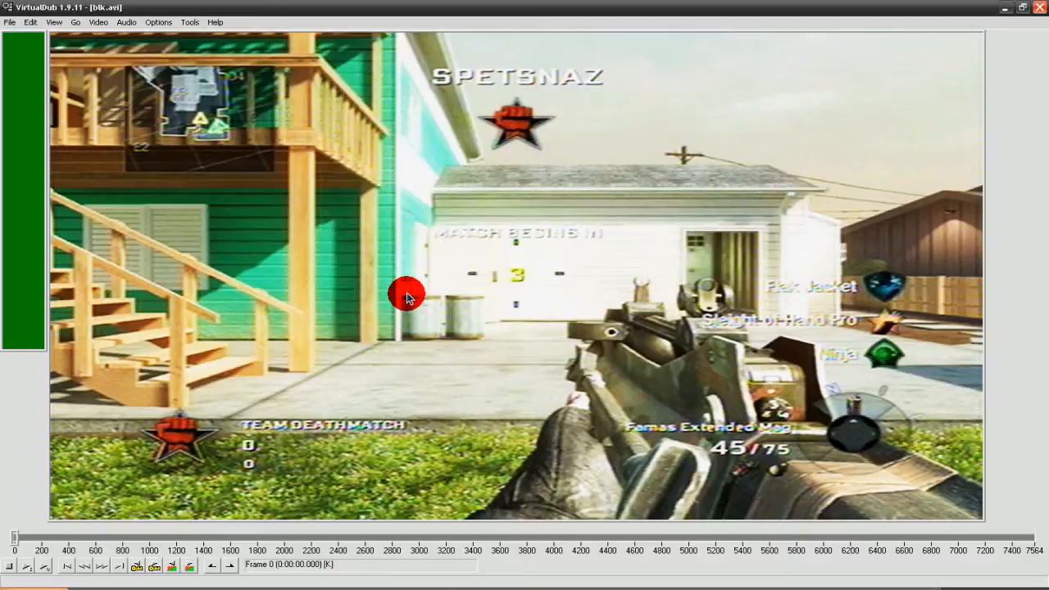
mouse_move(599, 262)
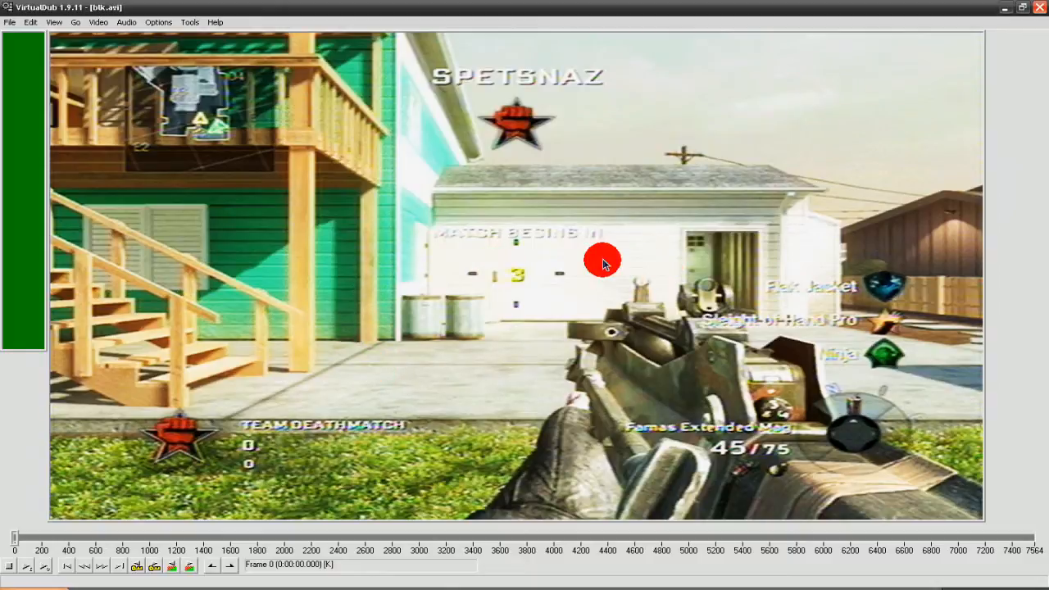
mouse_move(42, 252)
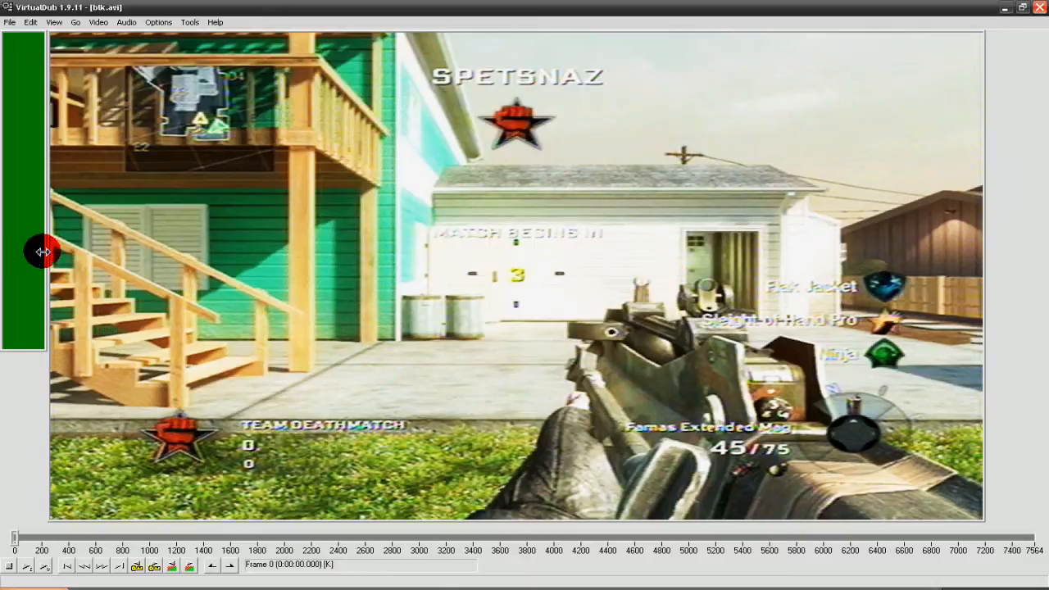